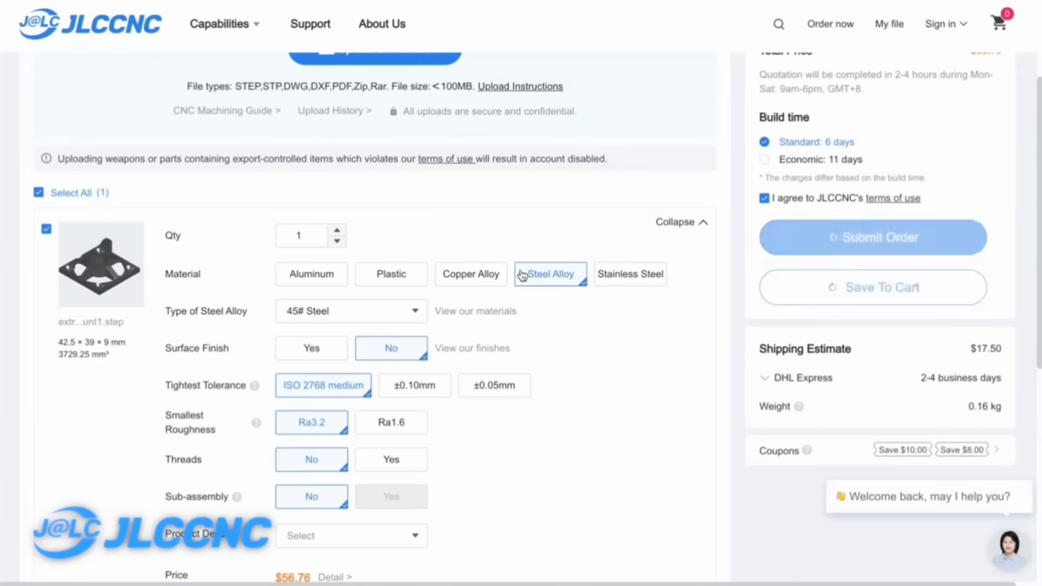
Select Aluminum as the part material in place of steel alloy.
{"action": "left_click", "coordinate": [310, 273]}
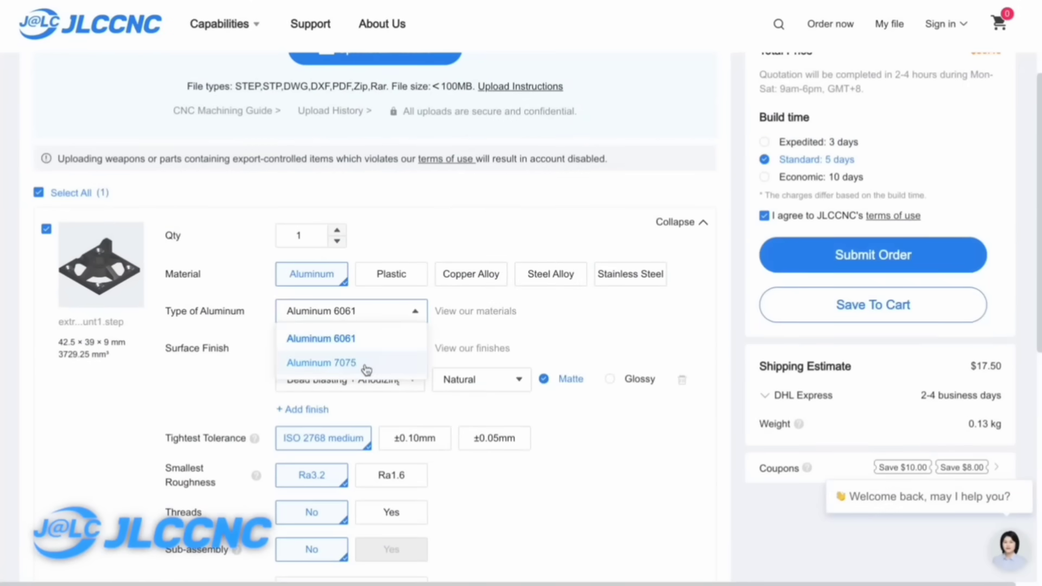